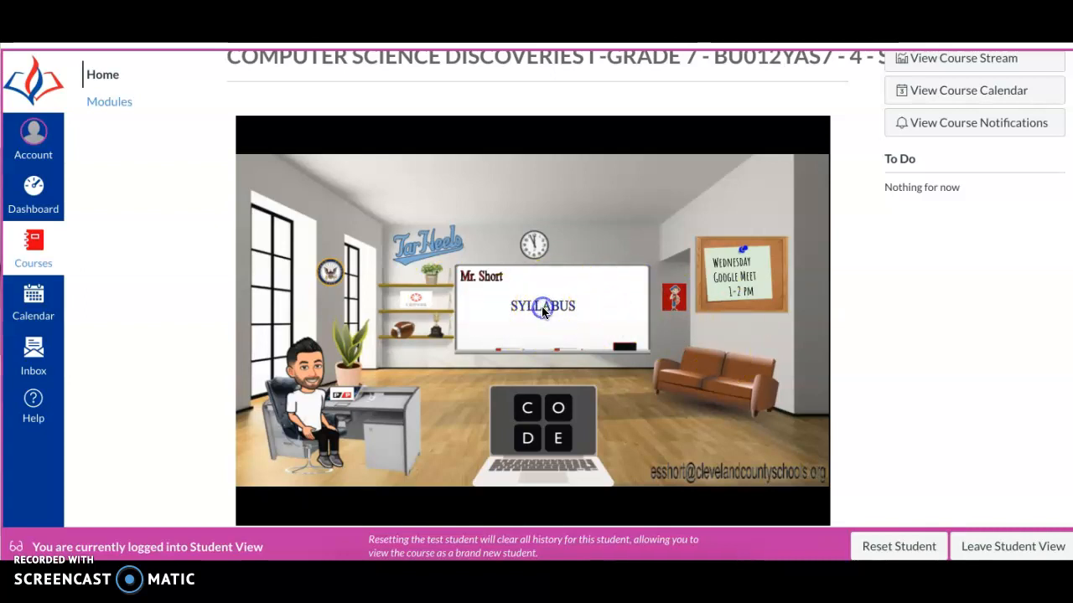
View the Kings Mountain Middle School website homepage with its supply list and Facebook feed
left_click(543, 305)
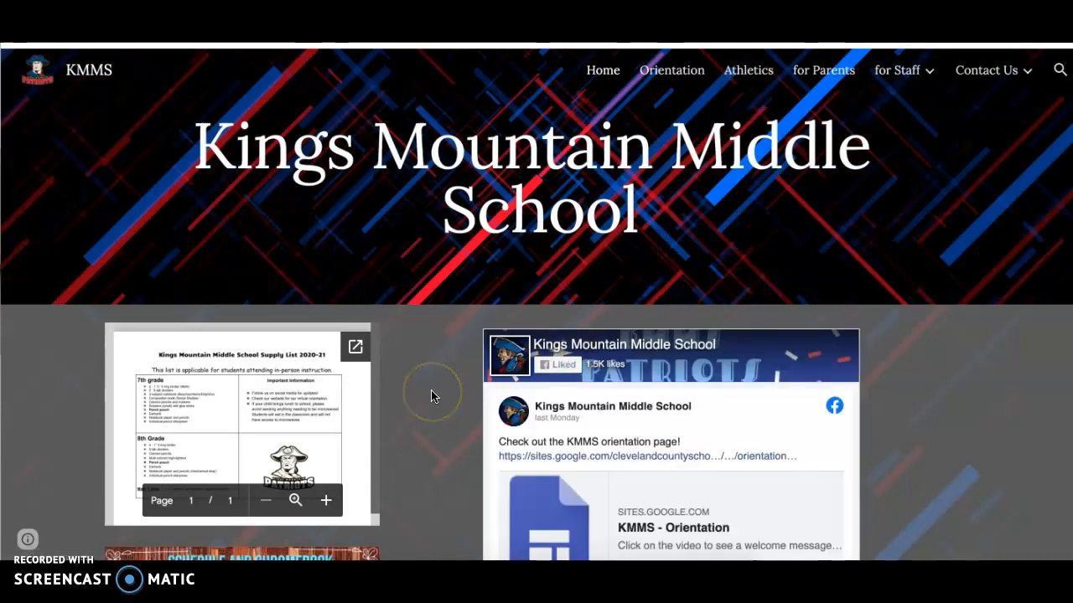
scroll("down", 3)
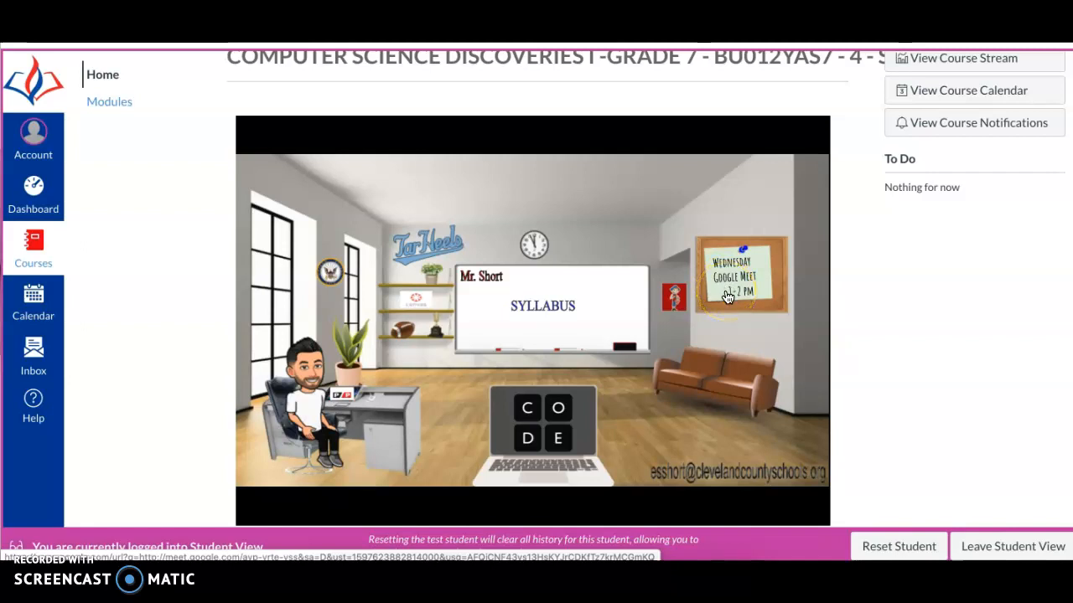
mouse_move(727, 298)
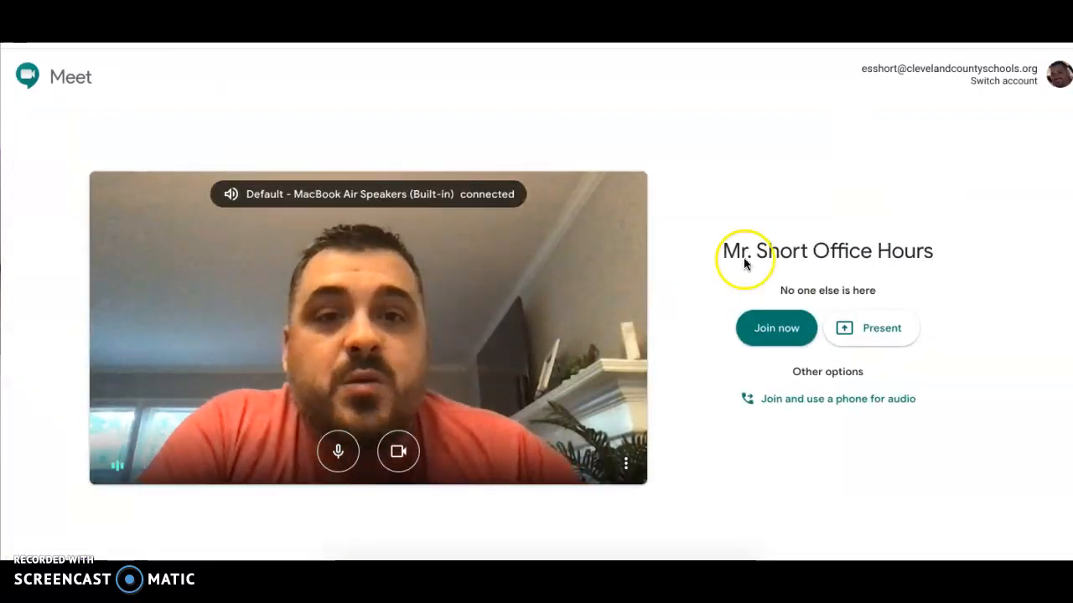
mouse_move(803, 231)
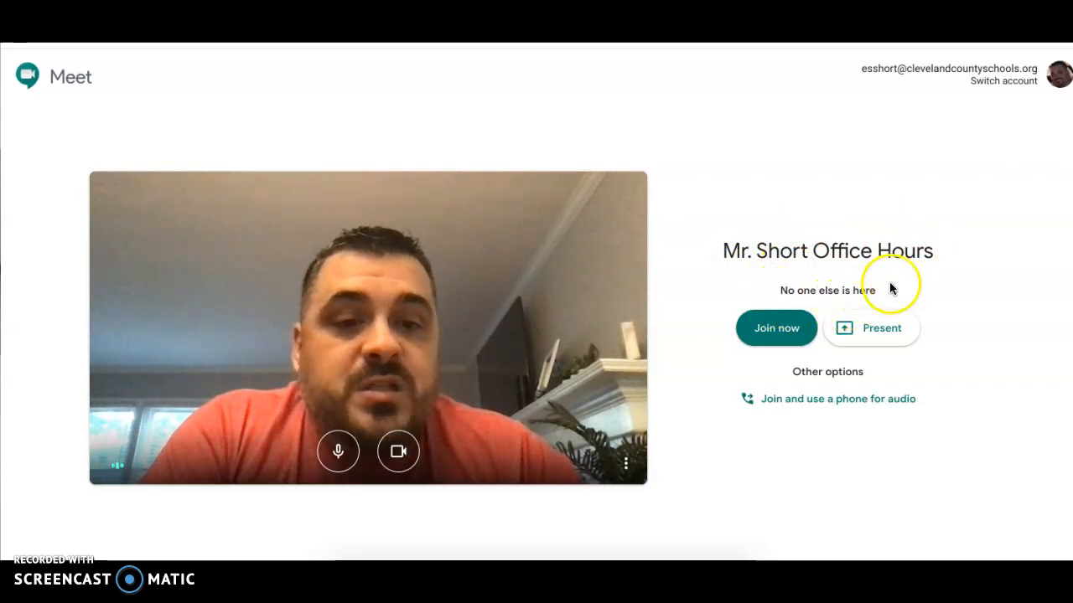
mouse_move(690, 138)
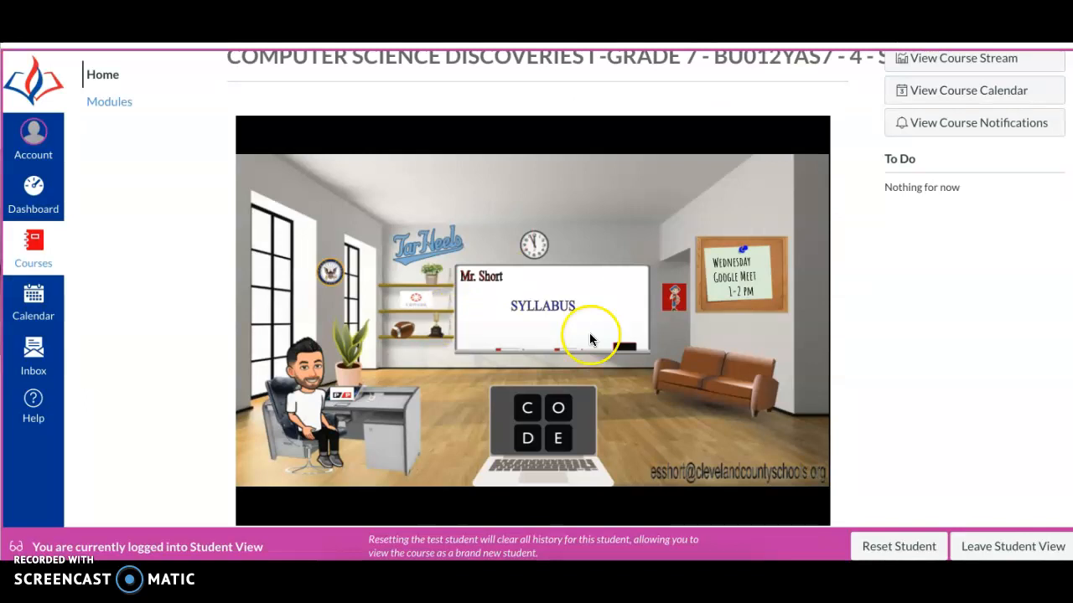
mouse_move(630, 399)
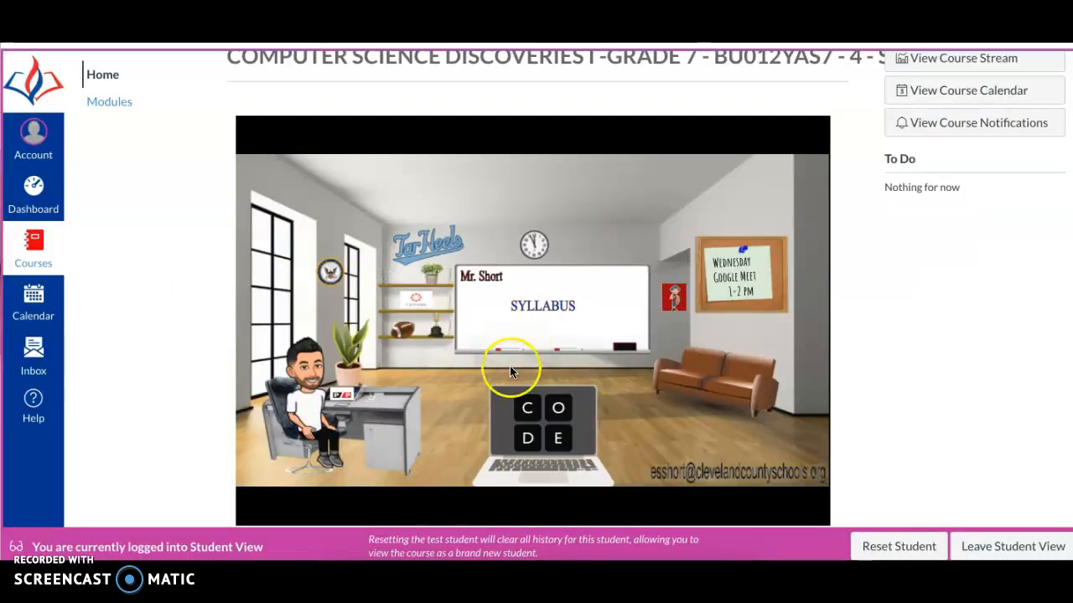
mouse_move(379, 399)
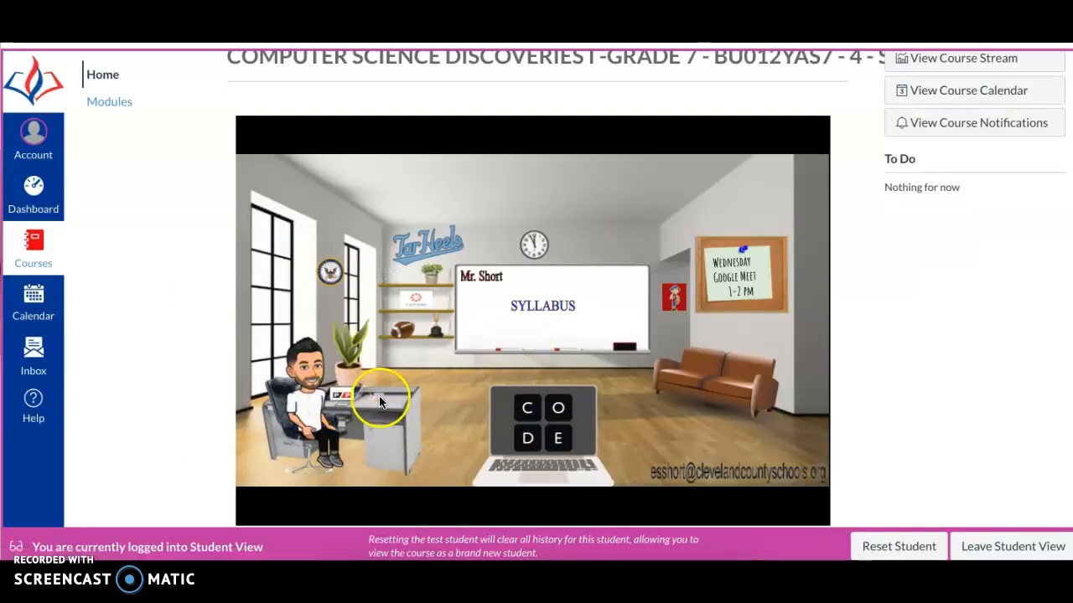
mouse_move(302, 365)
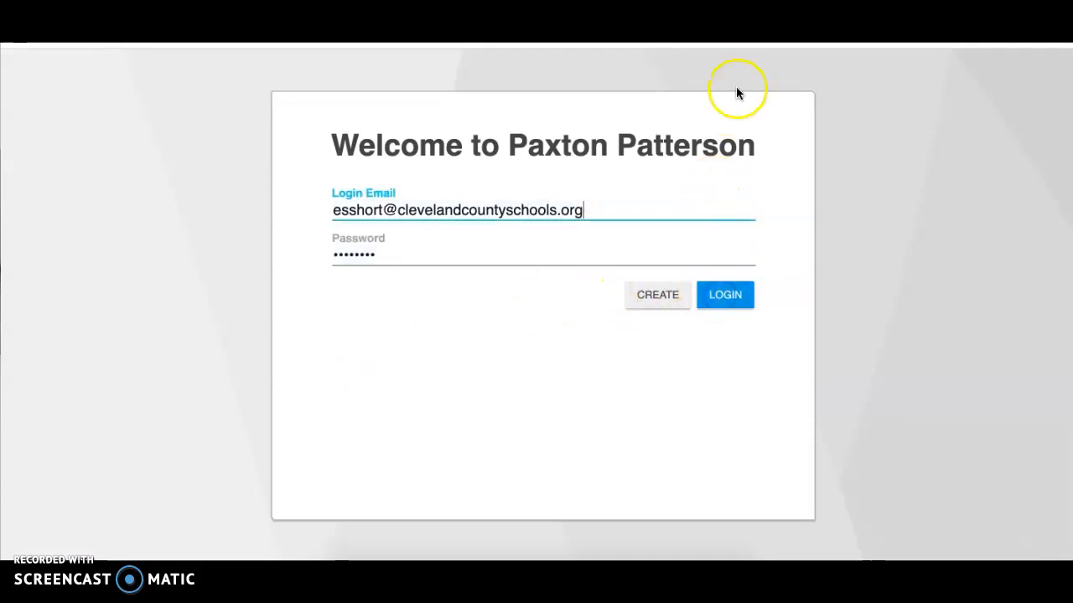
Follow the desk item link to the Paxton Patterson login page with credentials pre-filled
left_click(724, 295)
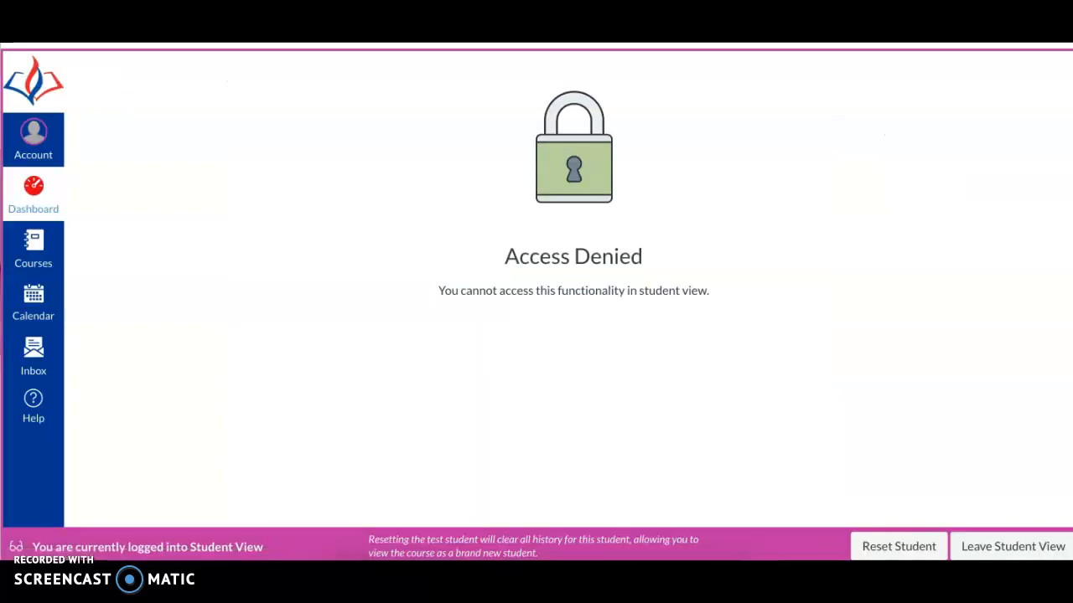
mouse_move(714, 248)
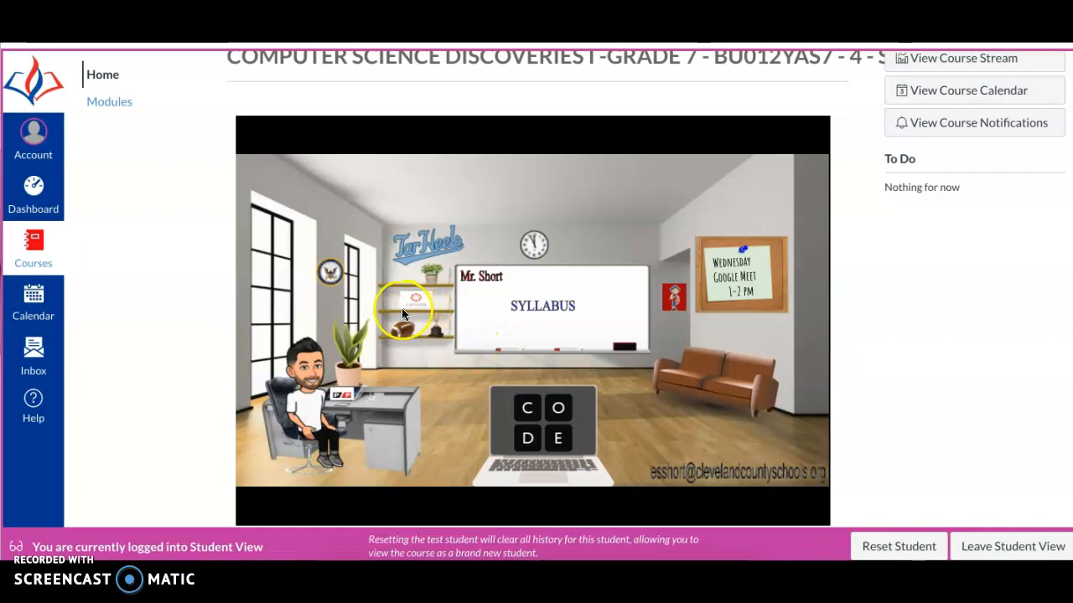
mouse_move(385, 315)
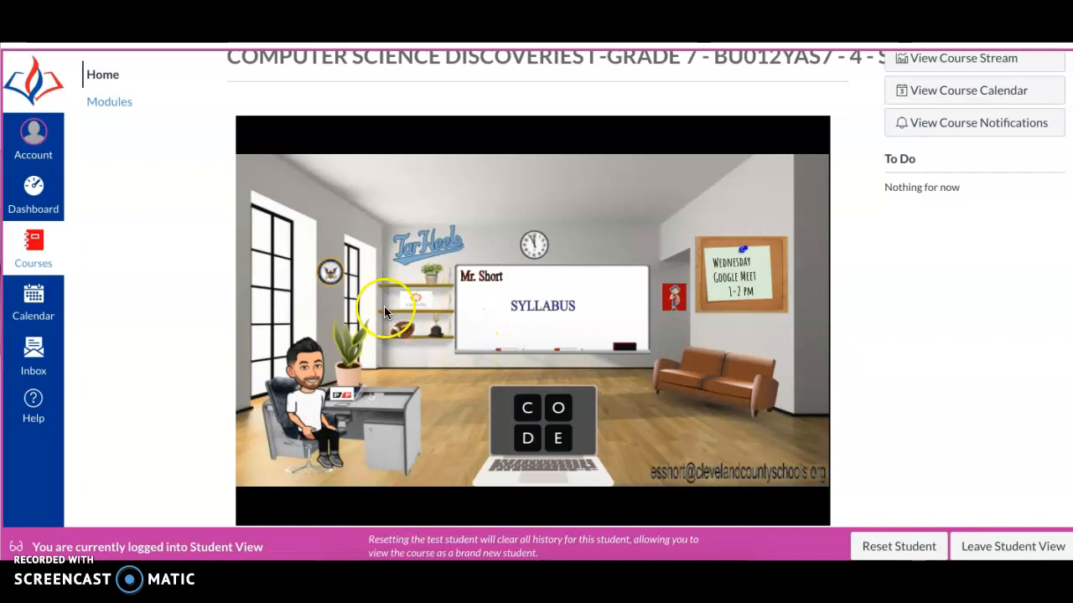
mouse_move(419, 317)
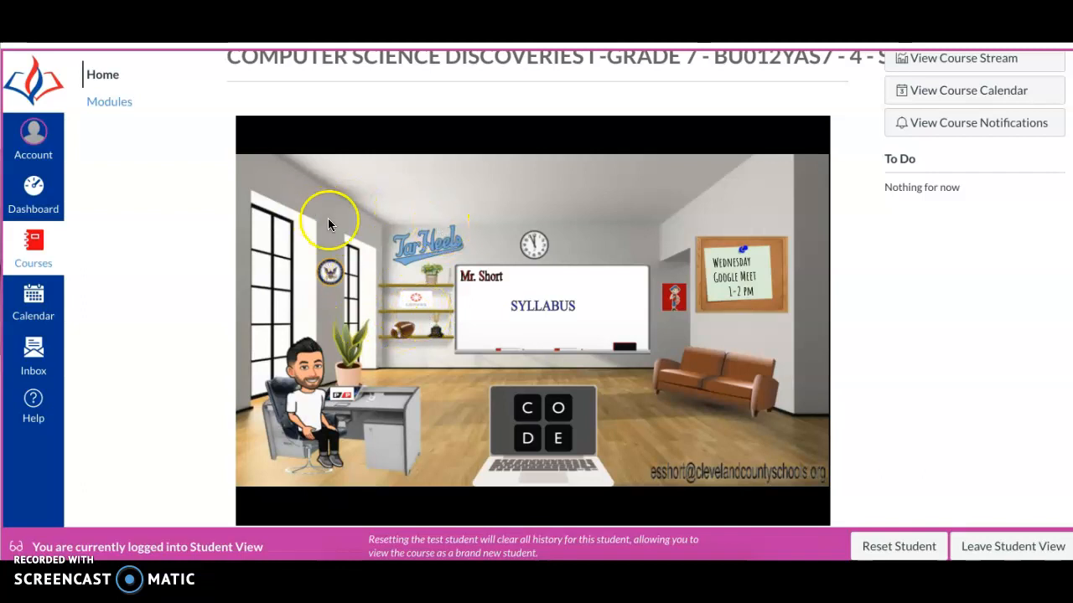
mouse_move(325, 233)
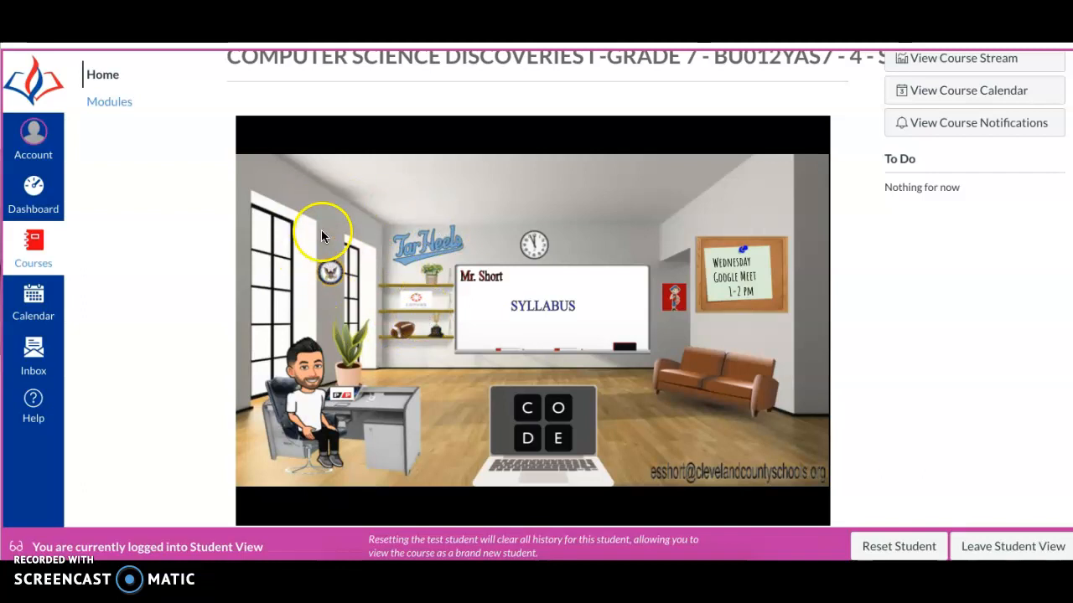
mouse_move(253, 245)
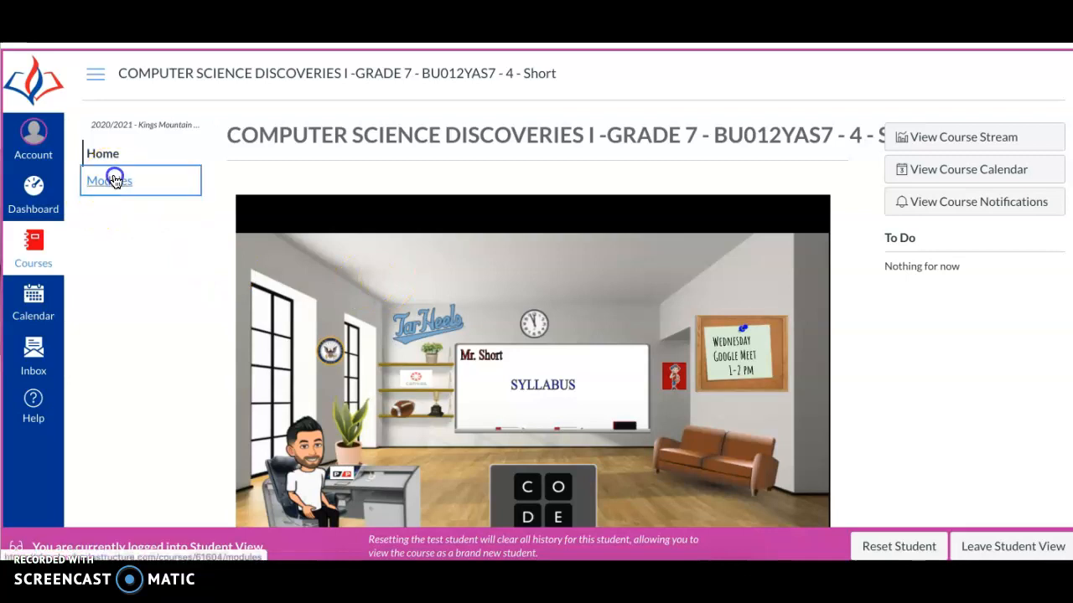
Show the Modules list with the August 17th Welcome to Class and Early Finisher Activities
left_click(107, 181)
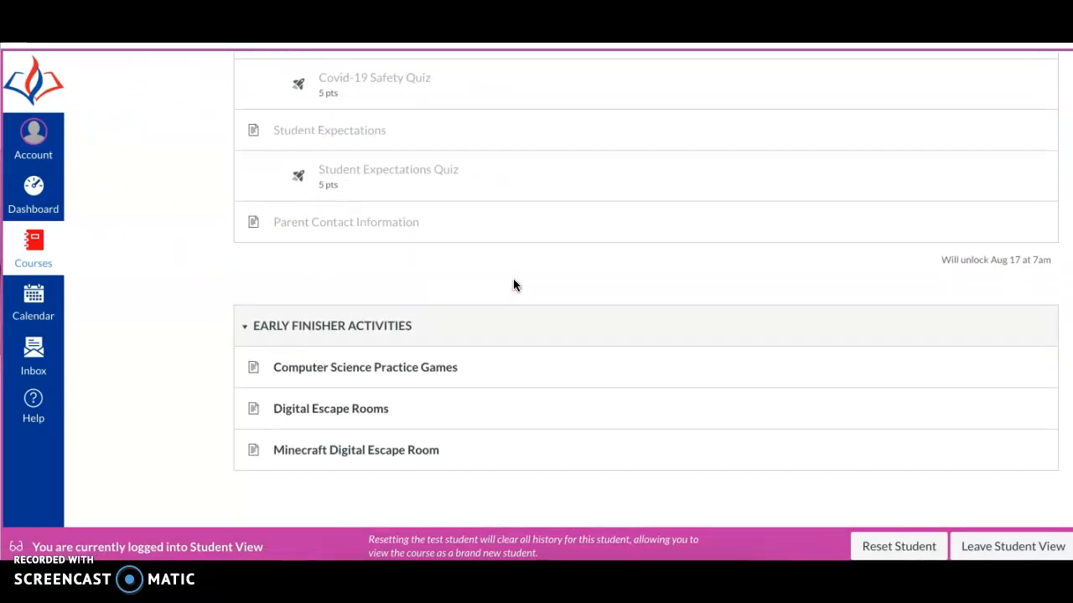
scroll("up", 3)
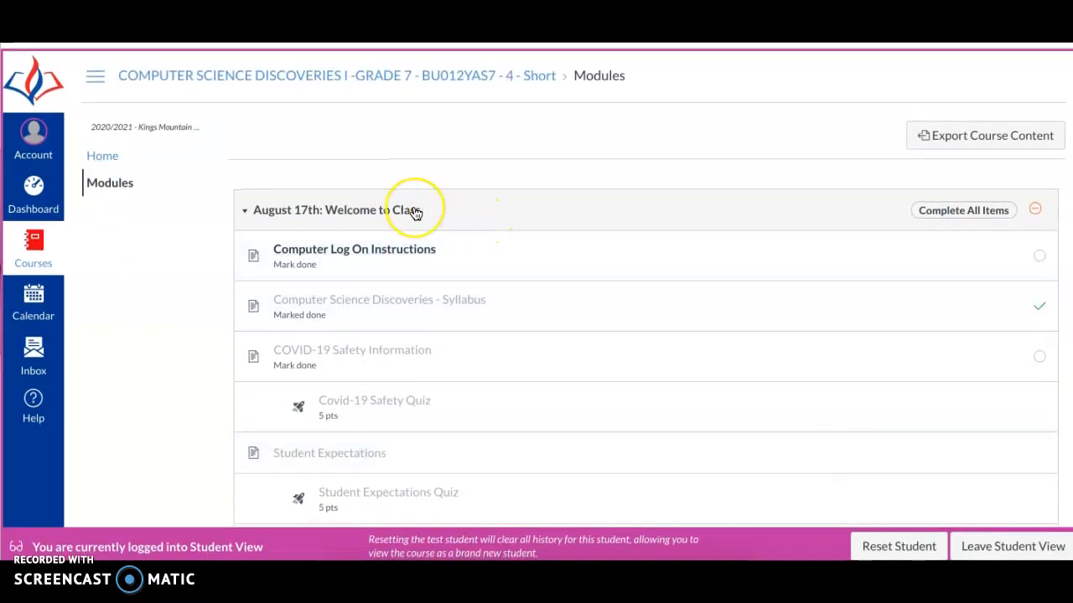
mouse_move(411, 209)
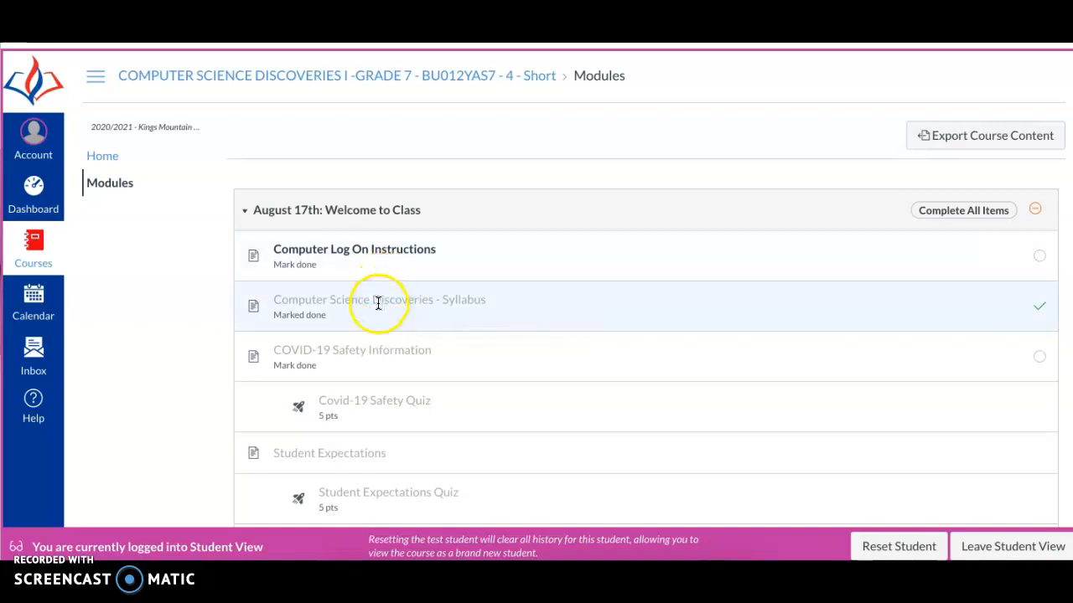
scroll("down", 3)
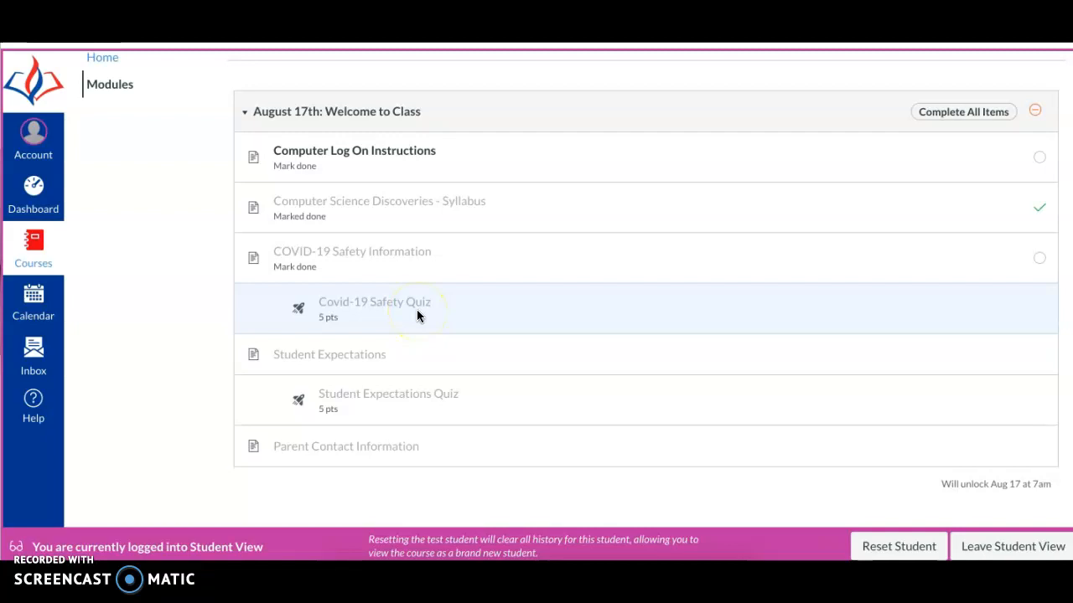
mouse_move(375, 359)
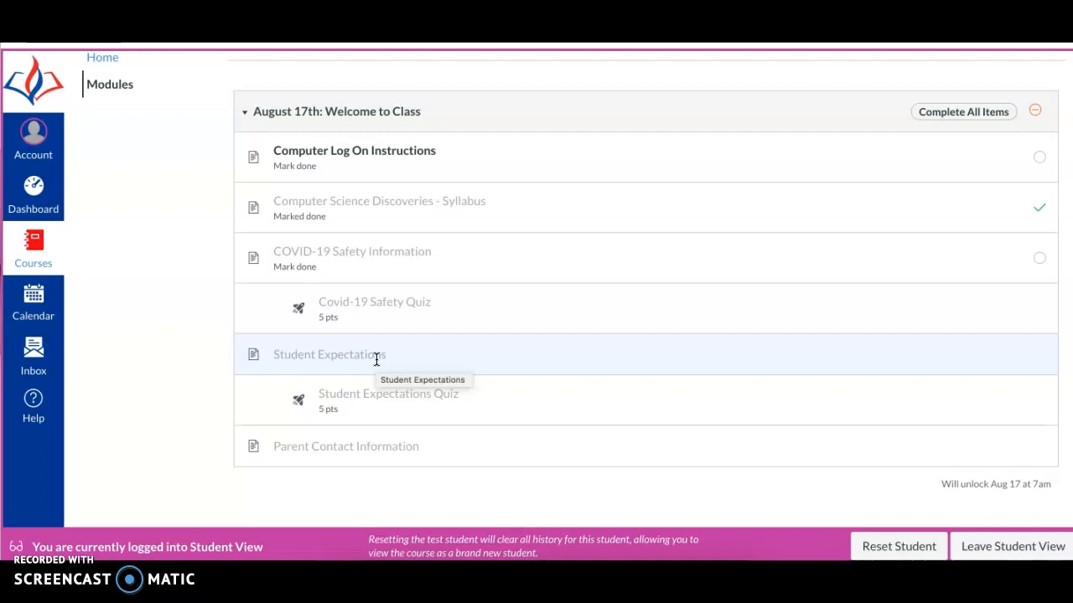
mouse_move(422, 404)
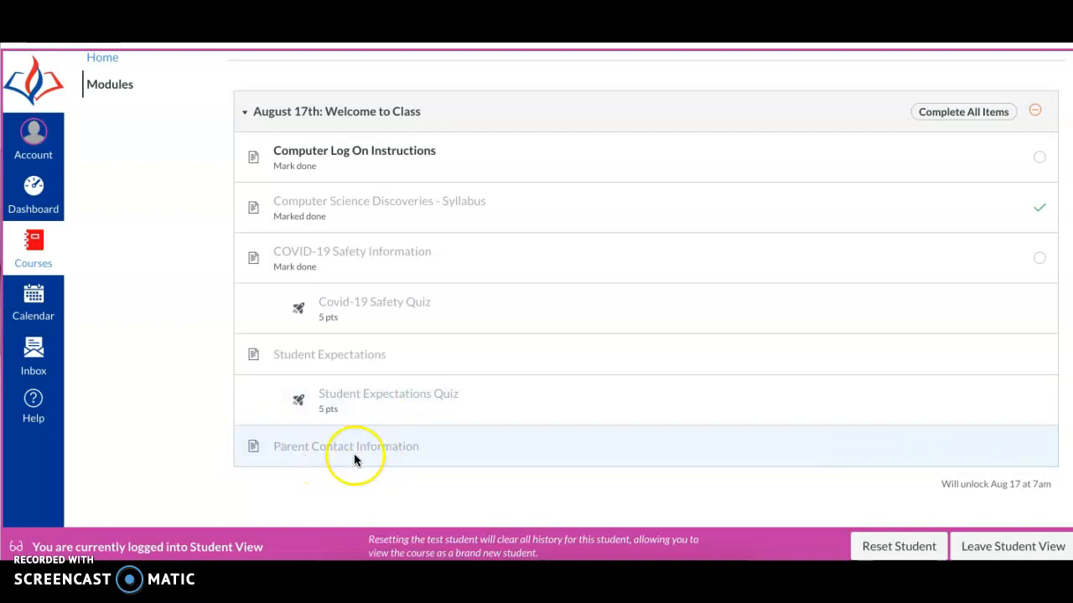
mouse_move(399, 466)
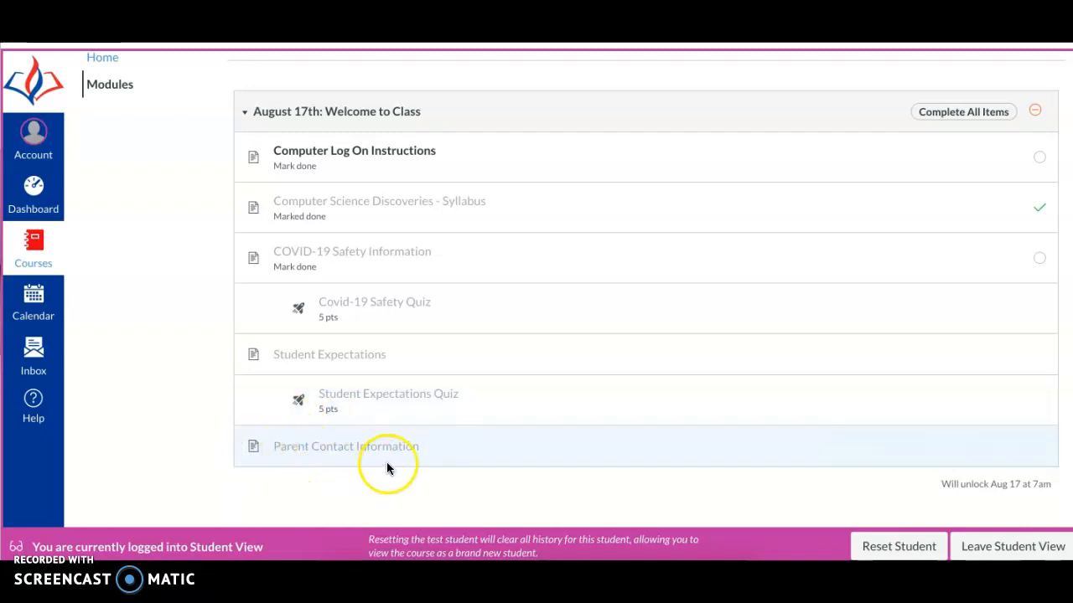
mouse_move(345, 446)
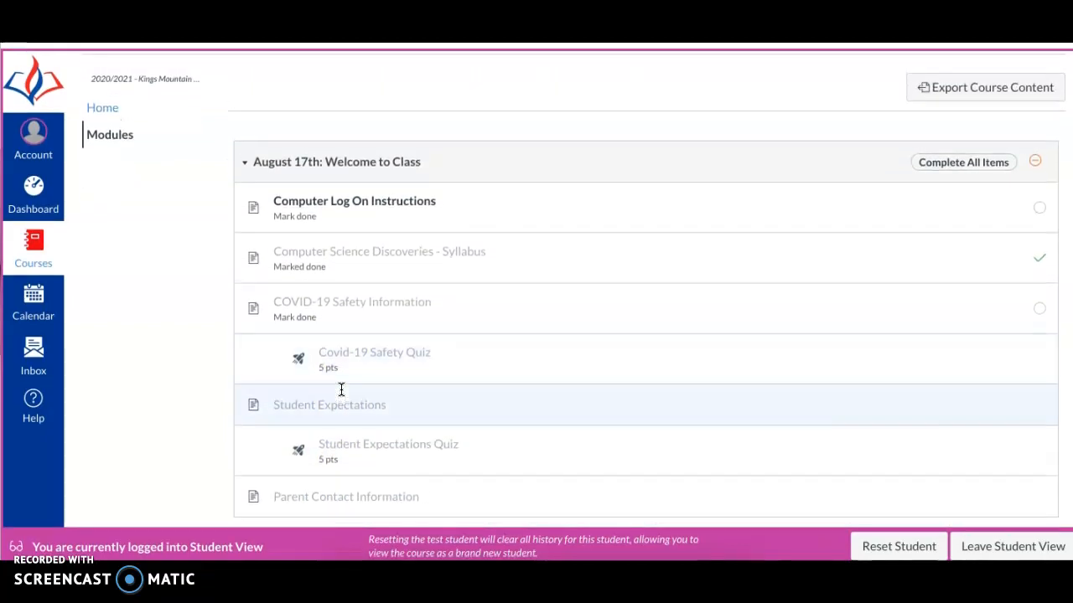
scroll("down", 3)
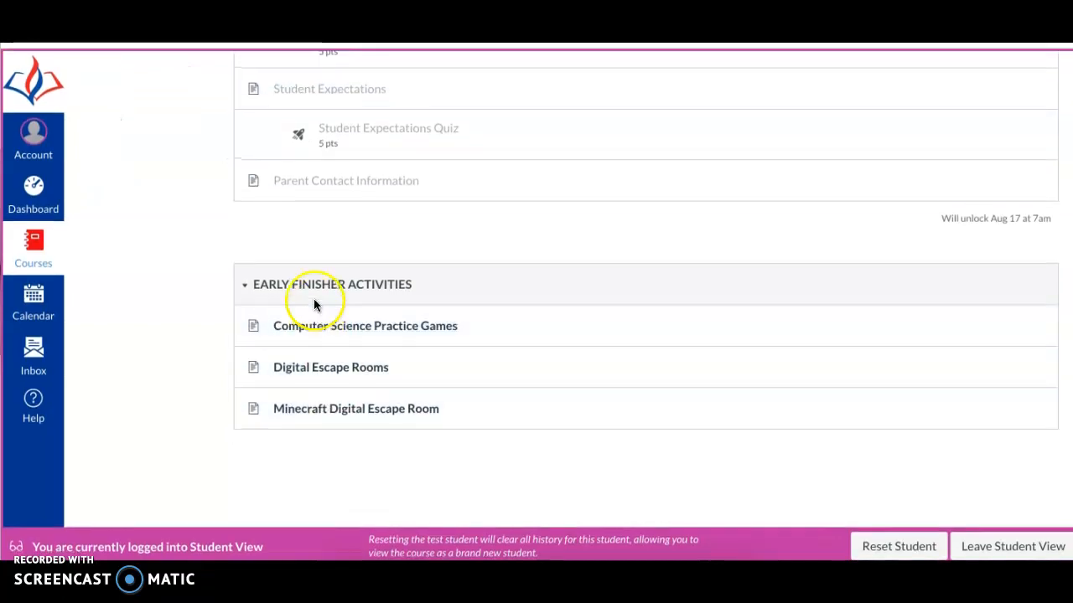
mouse_move(310, 285)
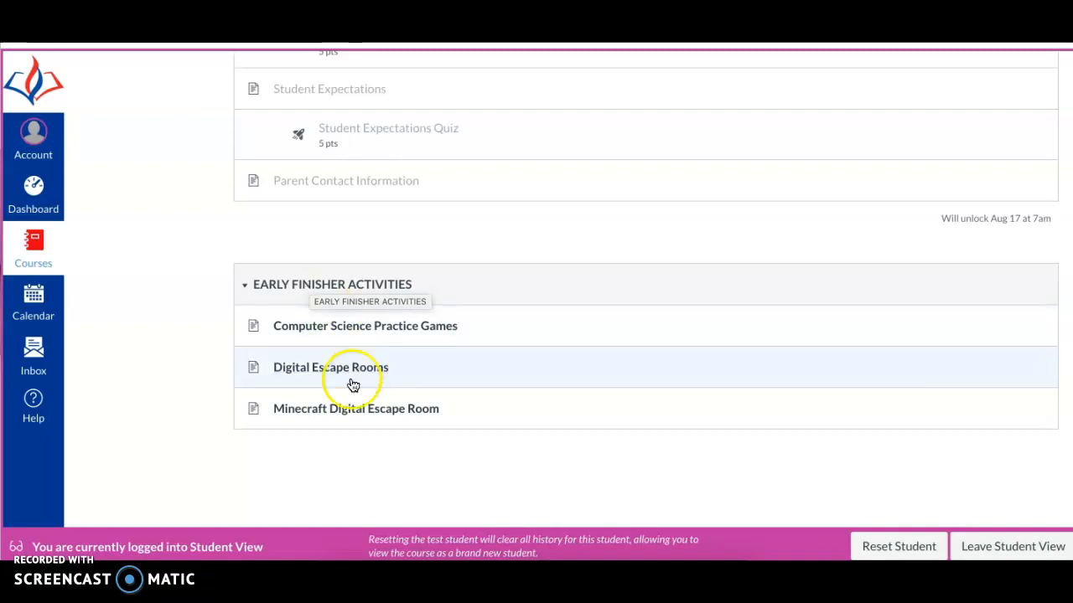
mouse_move(356, 409)
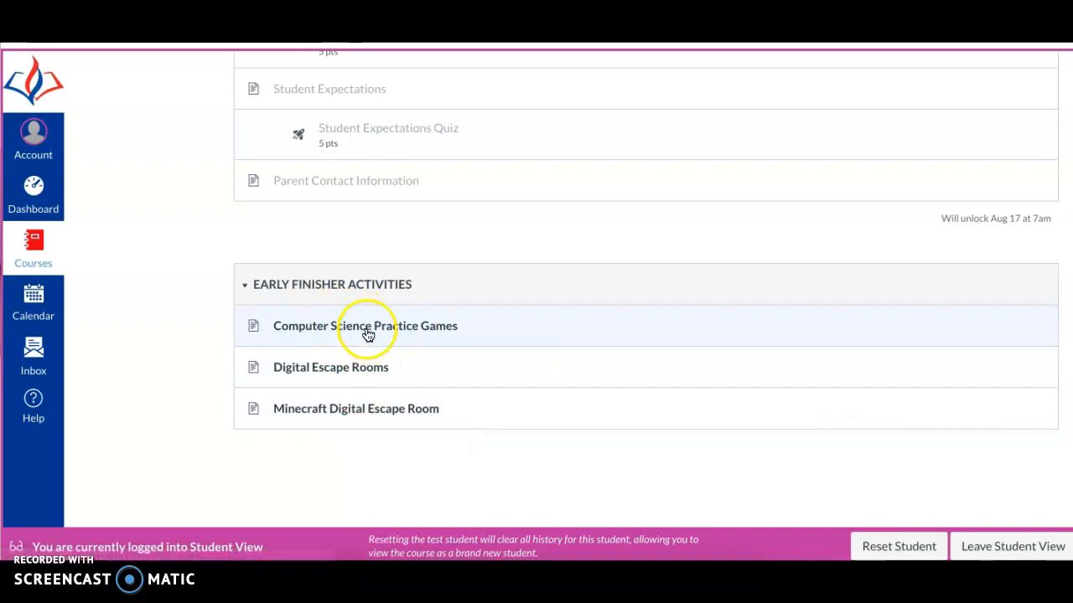
left_click(365, 325)
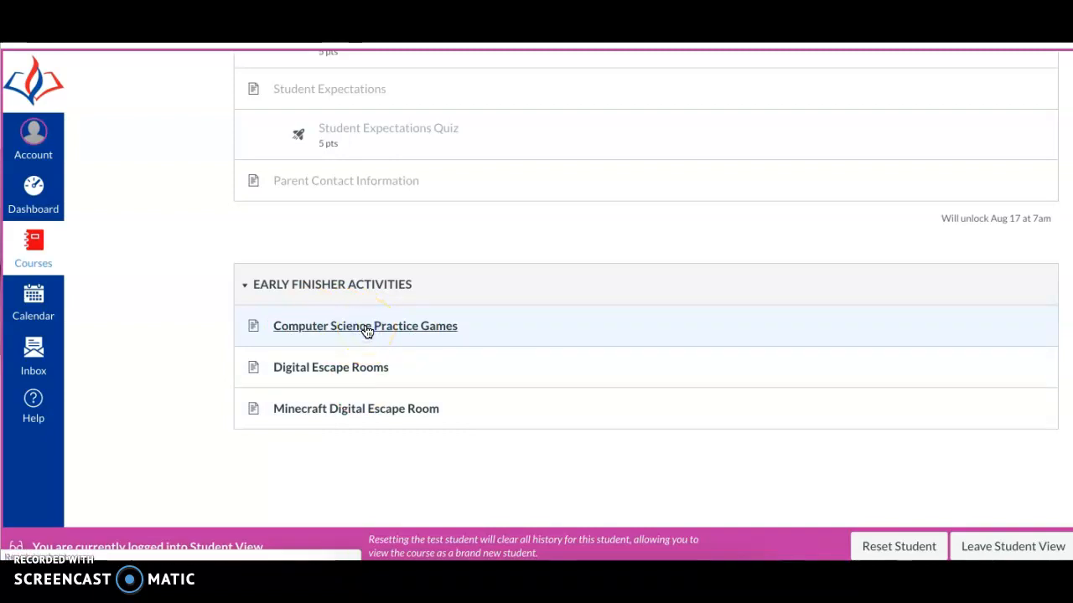
View the Computer Science Practice Games page listing CodeMonkey, code.org and Khan Academy links
left_click(366, 325)
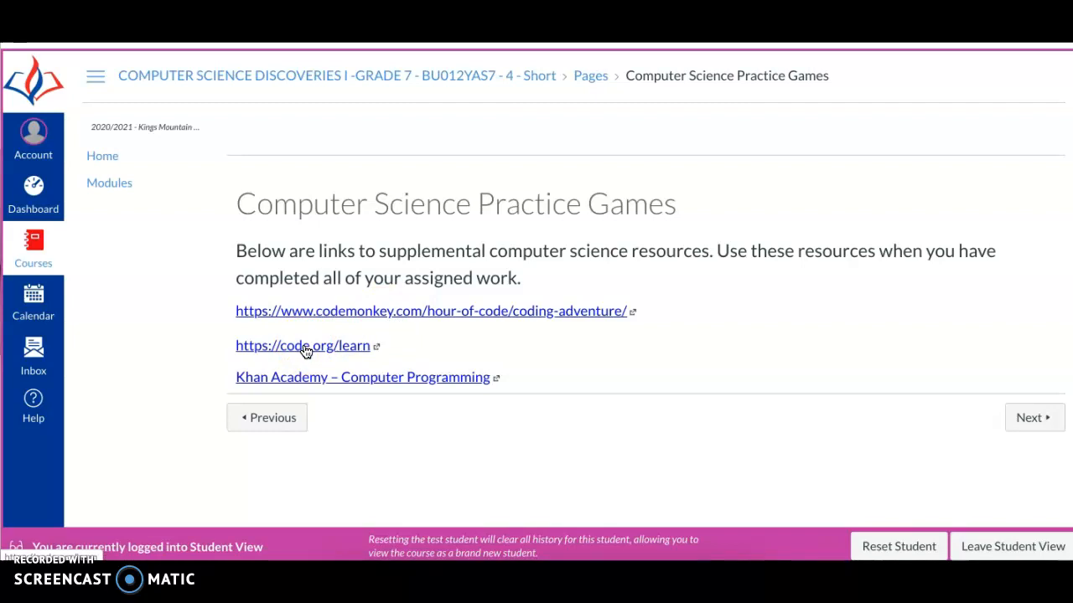
left_click(302, 346)
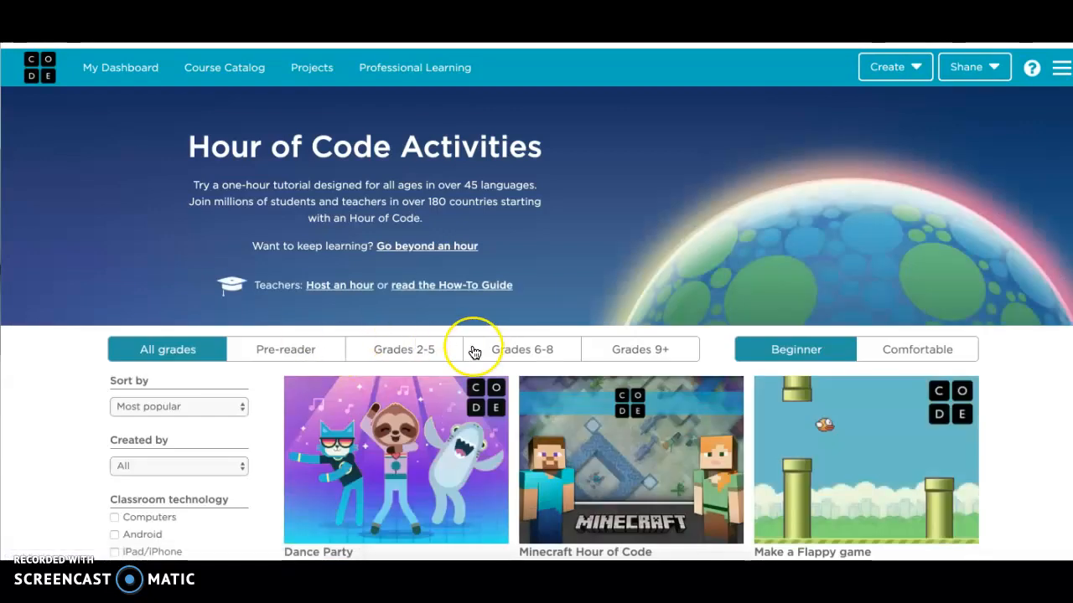
scroll("down", 3)
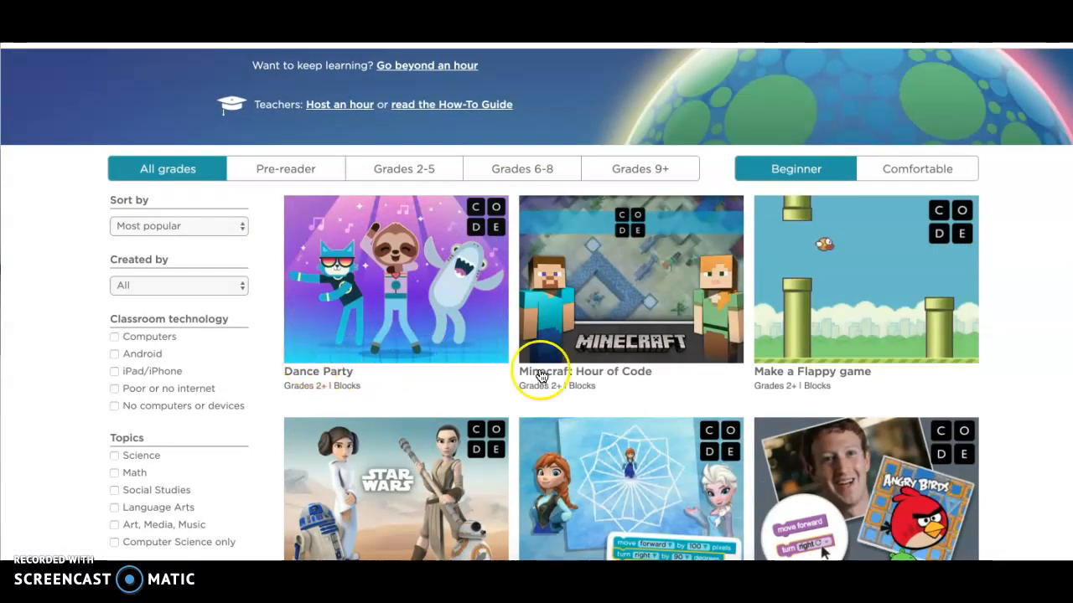
scroll("down", 3)
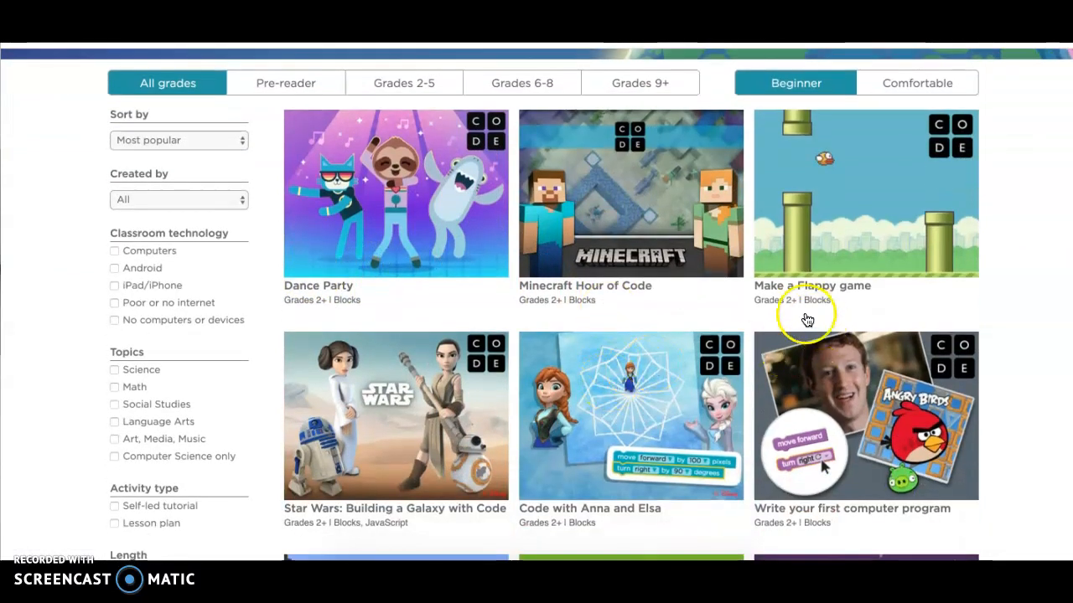
scroll("down", 3)
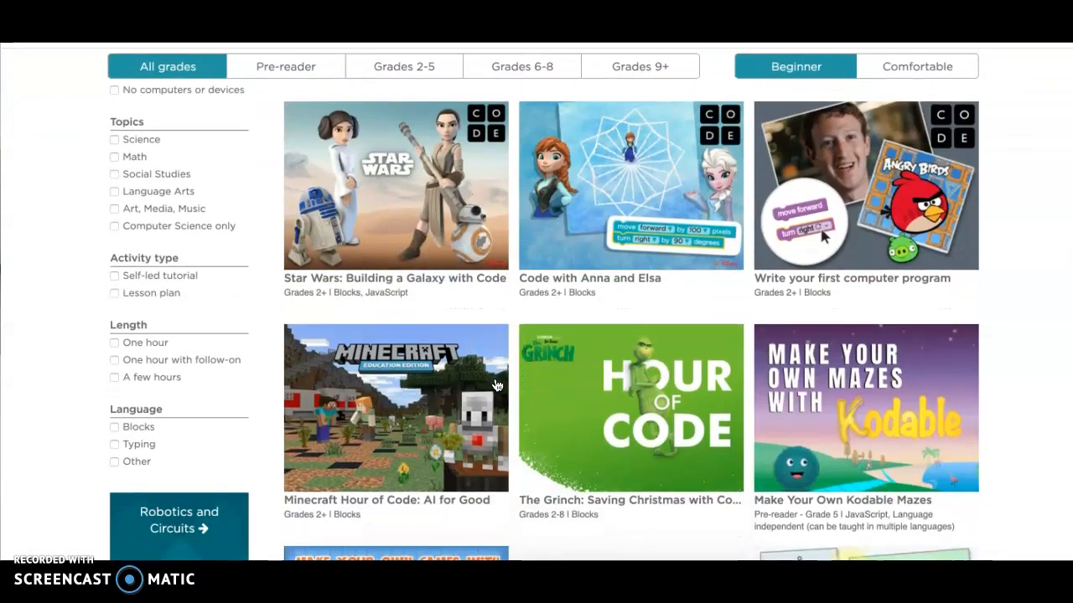
scroll("down", 3)
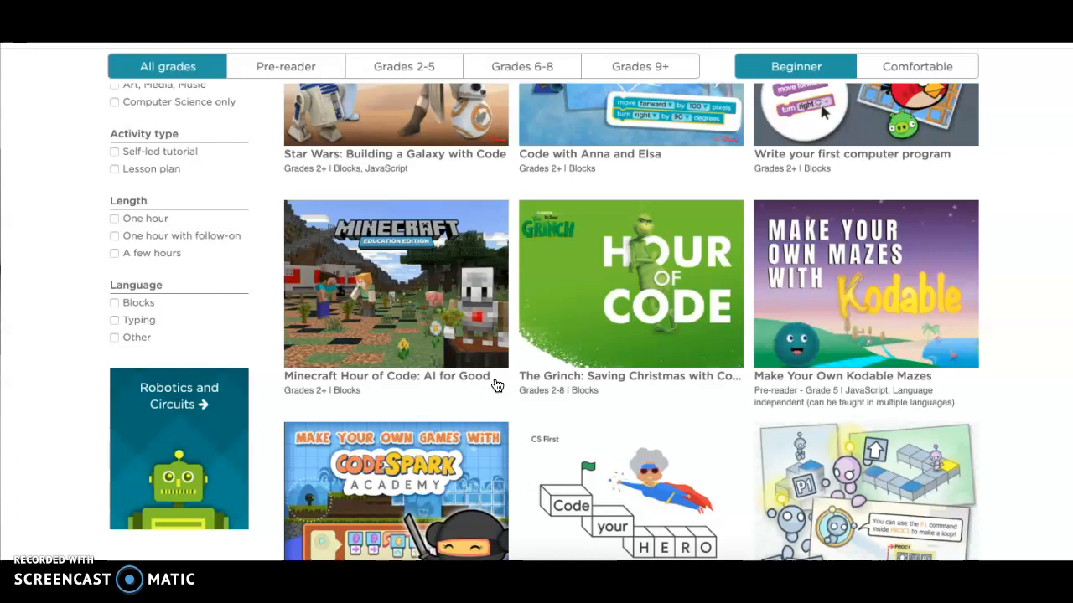
scroll("up", 3)
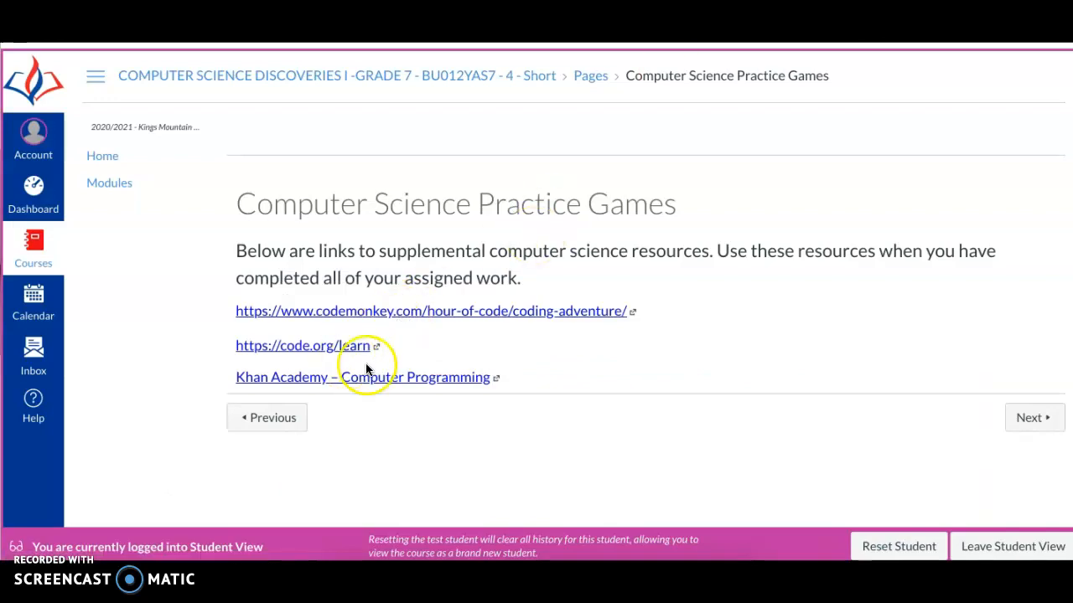
mouse_move(382, 377)
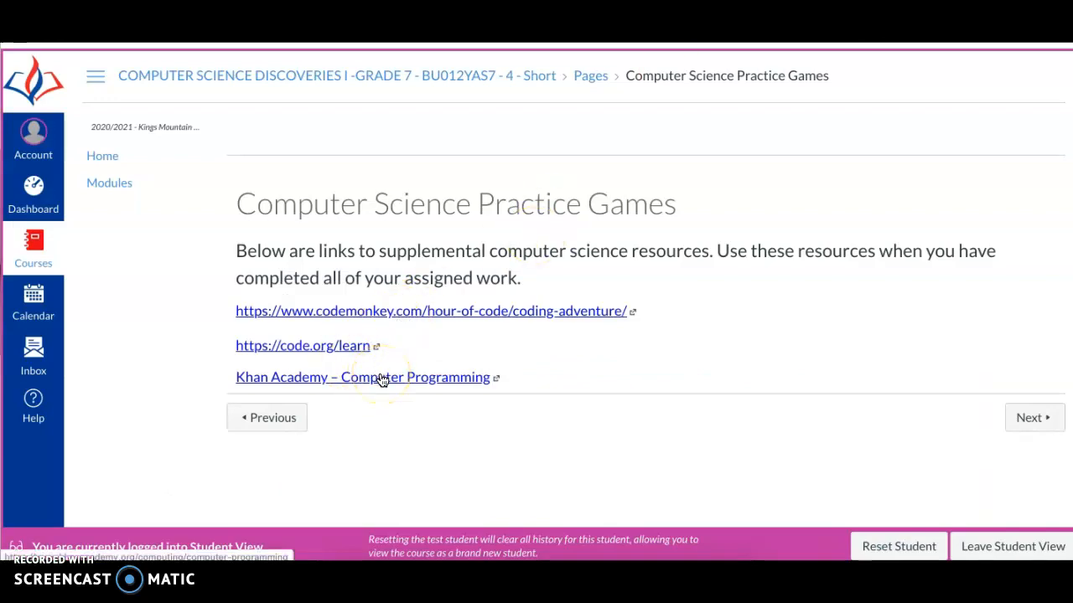
mouse_move(266, 417)
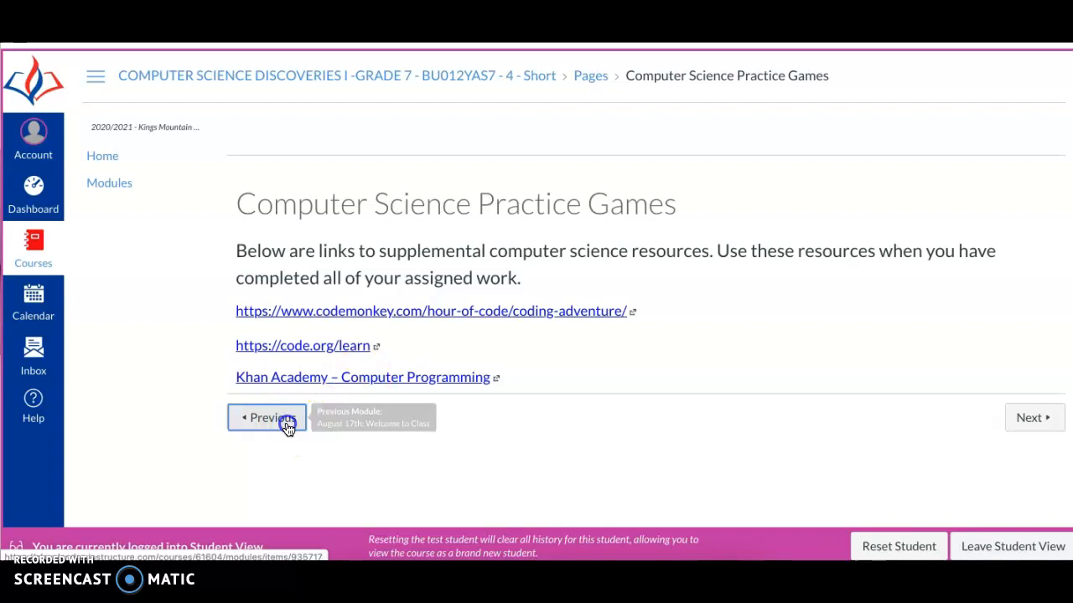
Step back past Parent Contact Information and Student Expectations Quiz, then return to Modules
left_click(267, 418)
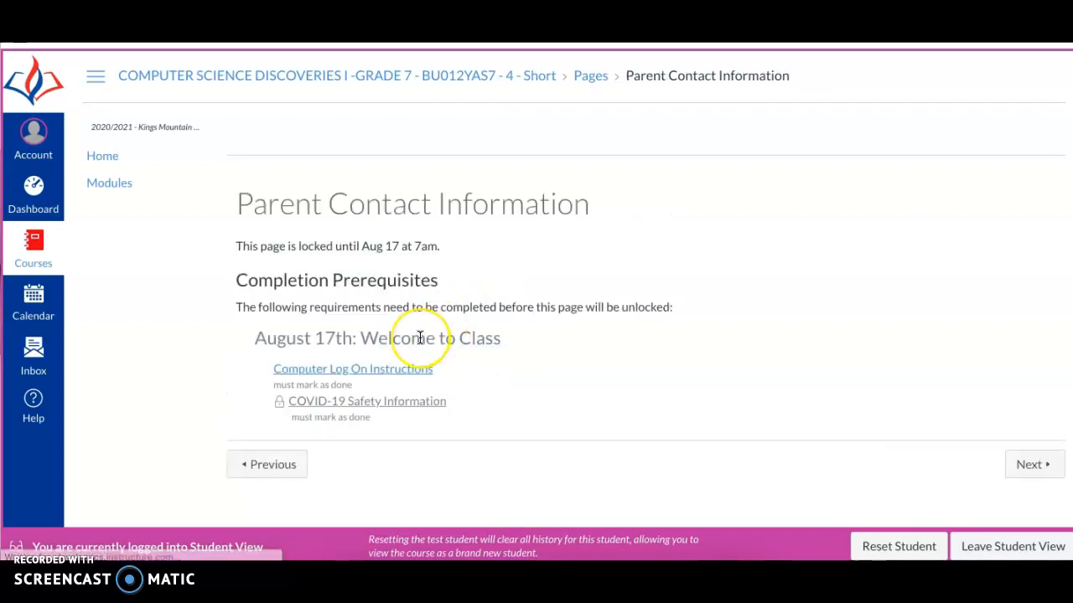
left_click(267, 461)
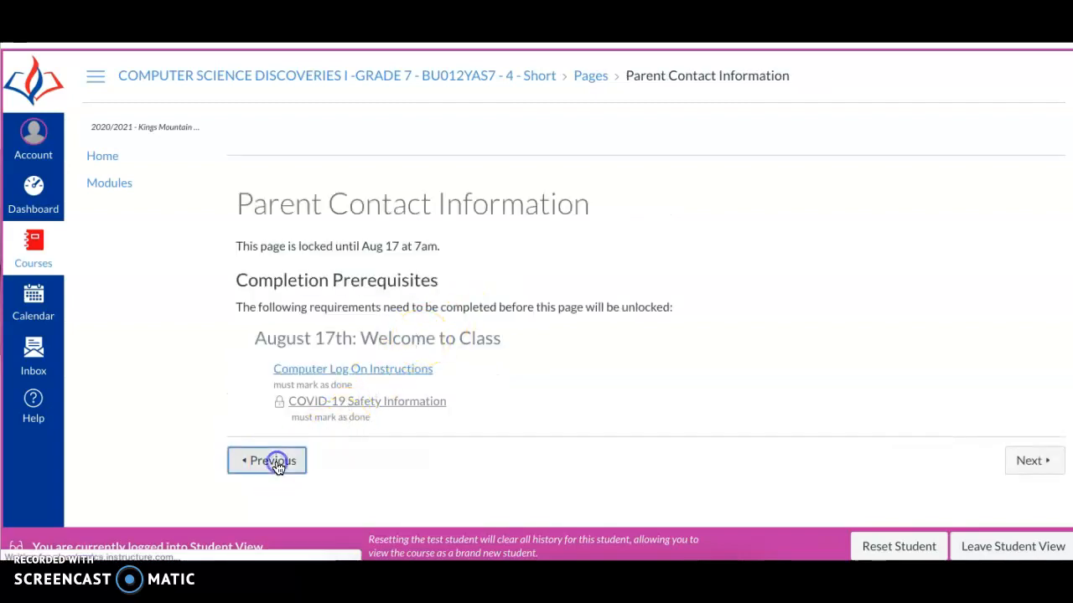
left_click(267, 459)
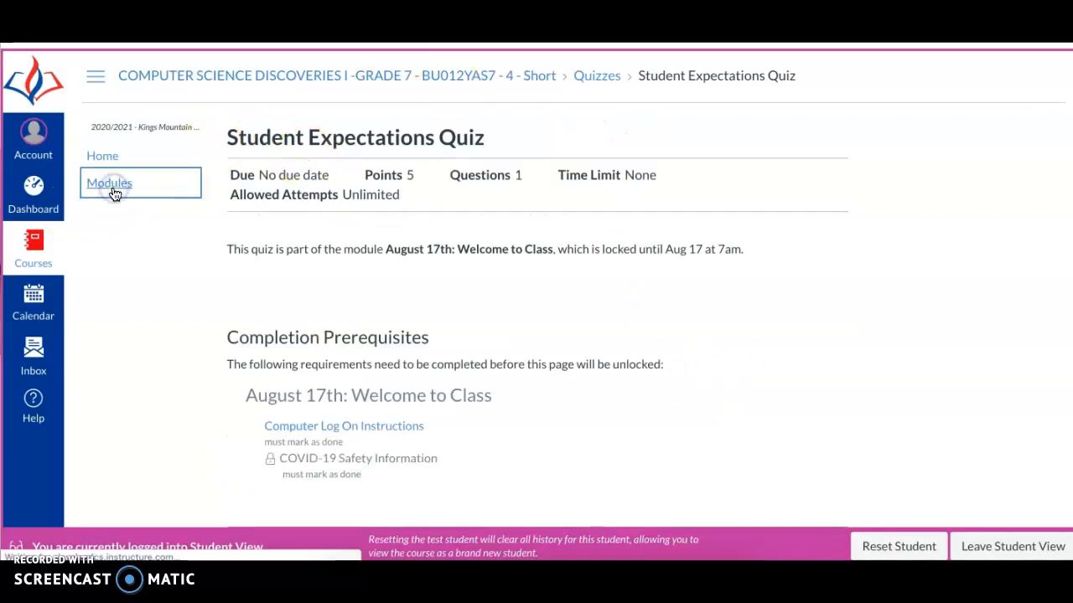
left_click(109, 183)
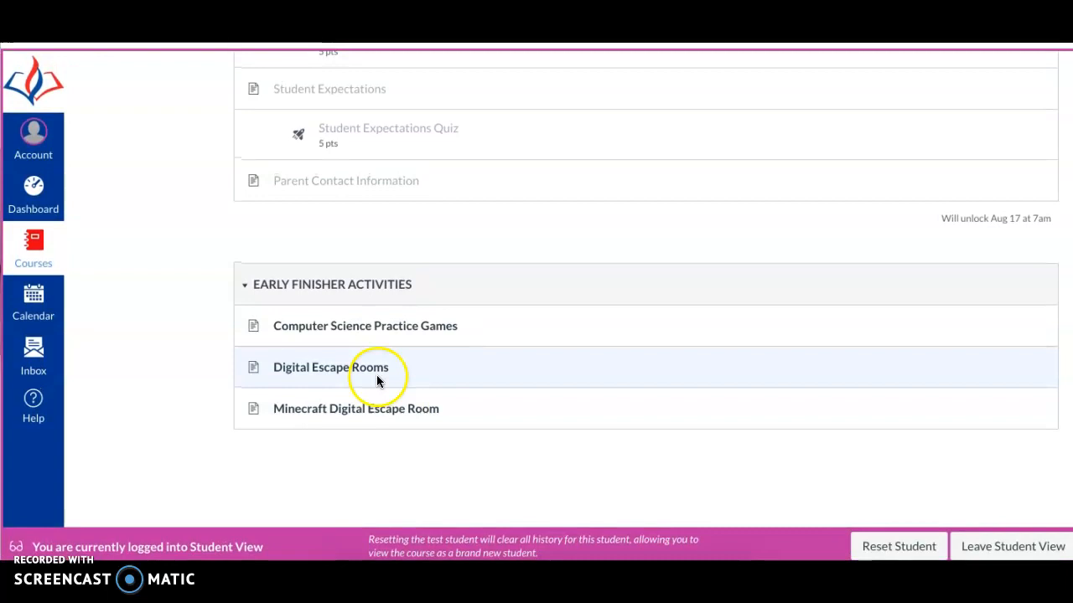
View the Digital Escape Rooms page and follow its Computer Capers: Lost at the Museum link
left_click(331, 367)
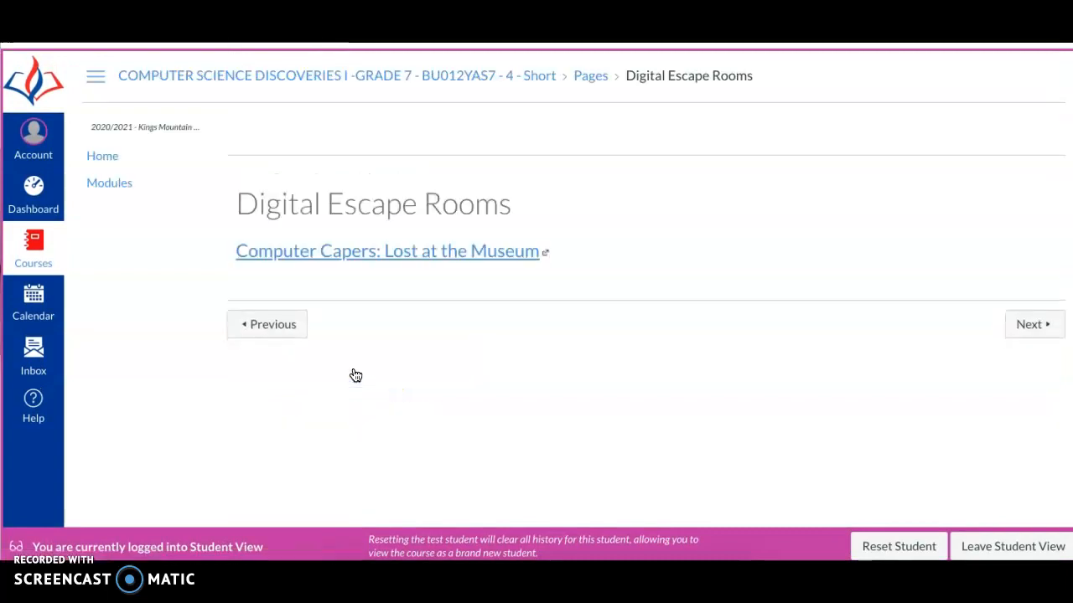
left_click(388, 252)
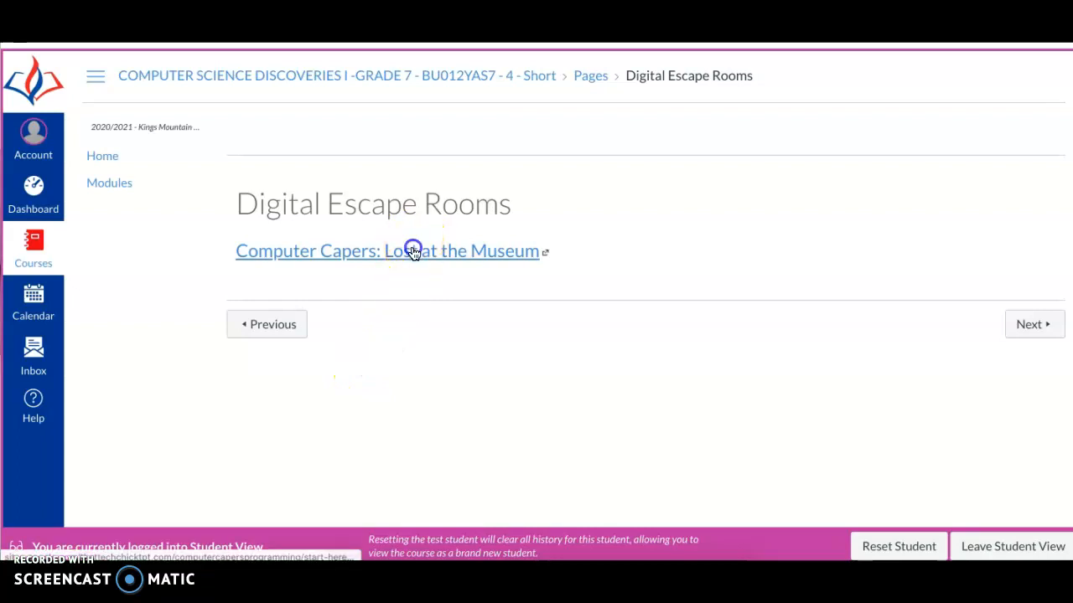
left_click(386, 252)
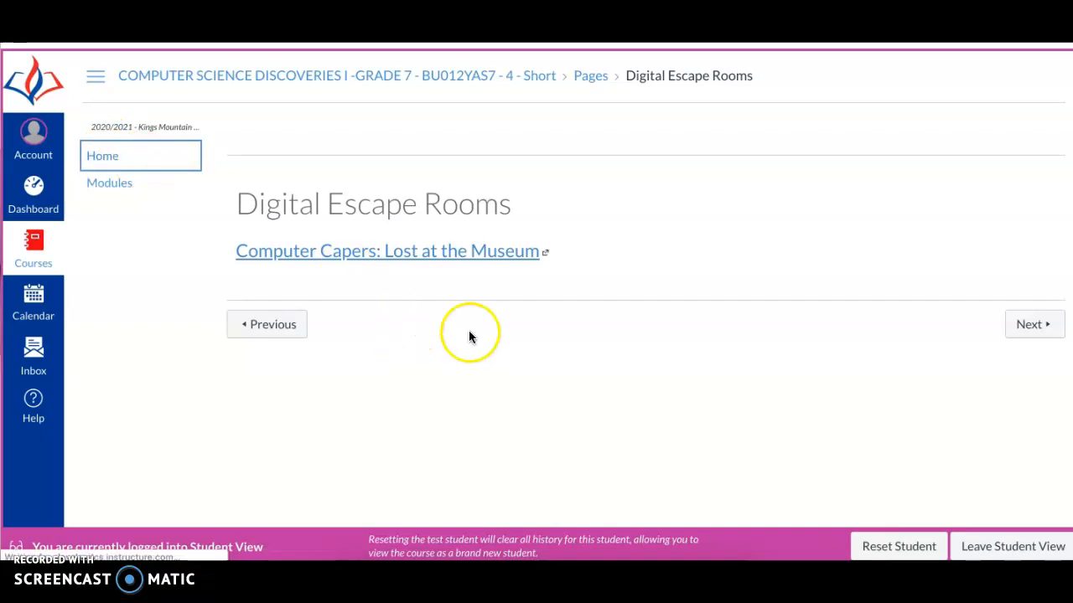
Return from Digital Escape Rooms to the virtual classroom course homepage
left_click(102, 155)
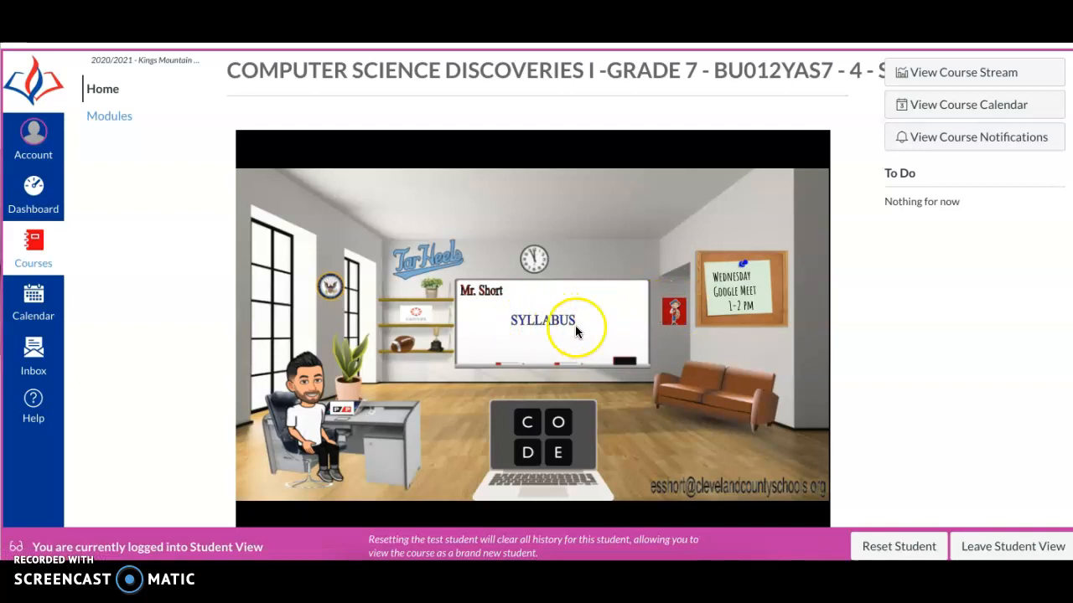
mouse_move(526, 483)
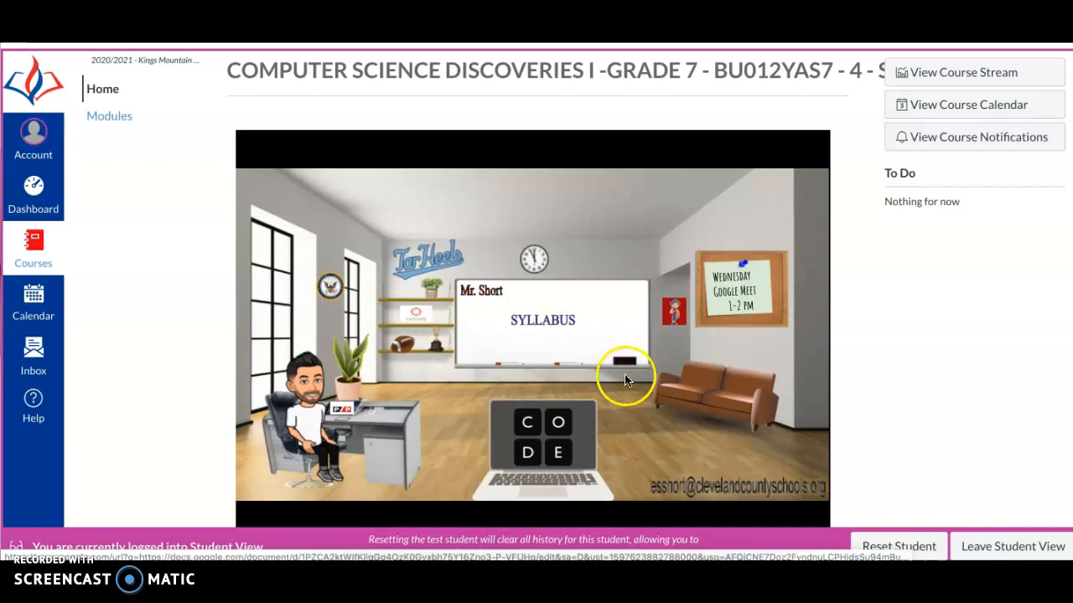
mouse_move(670, 506)
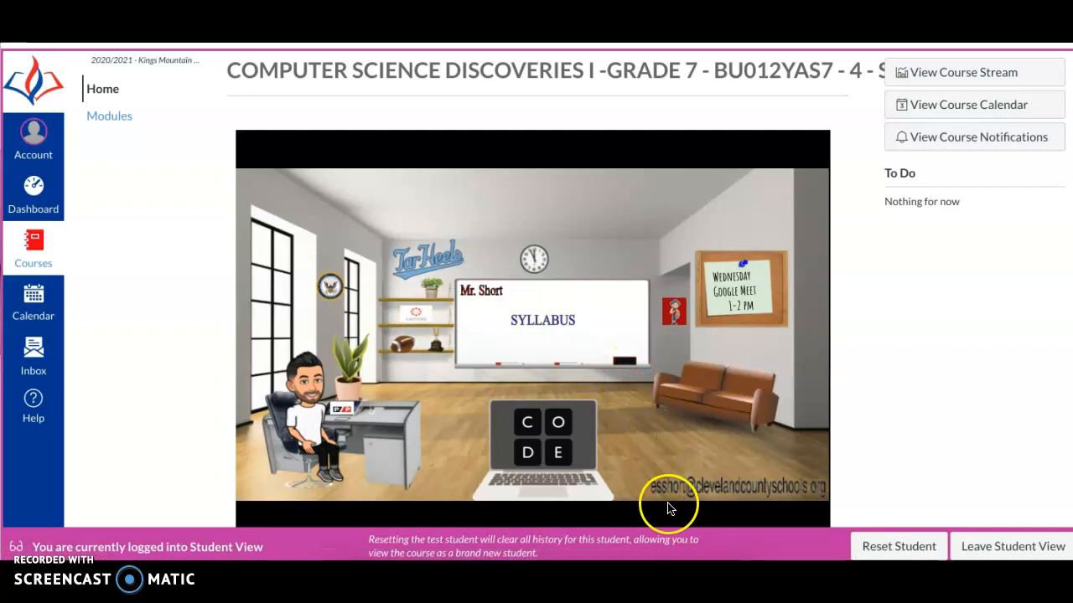